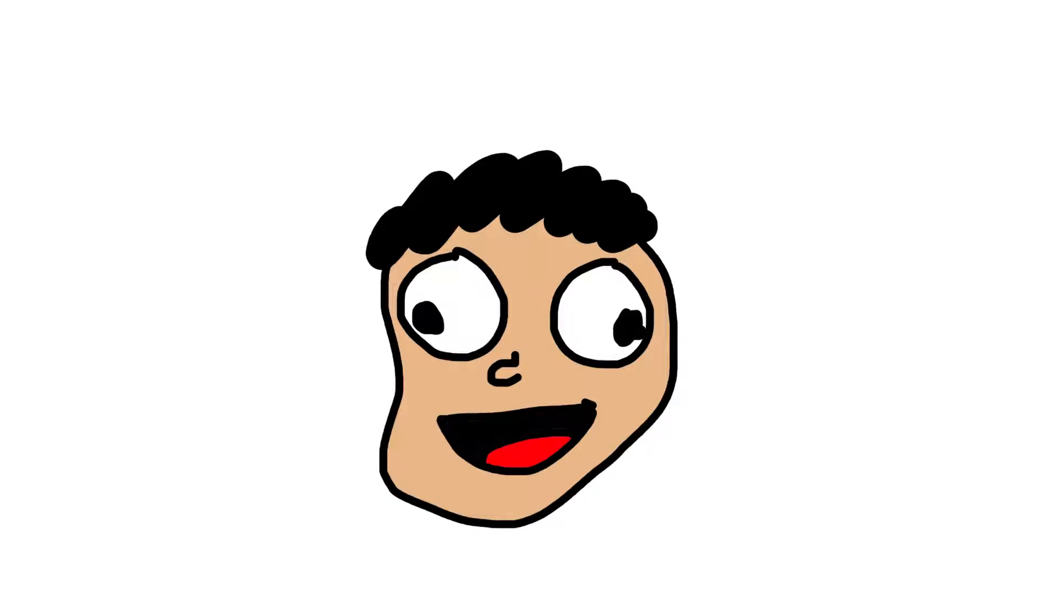
{"action": "type", "text": "Depression"}
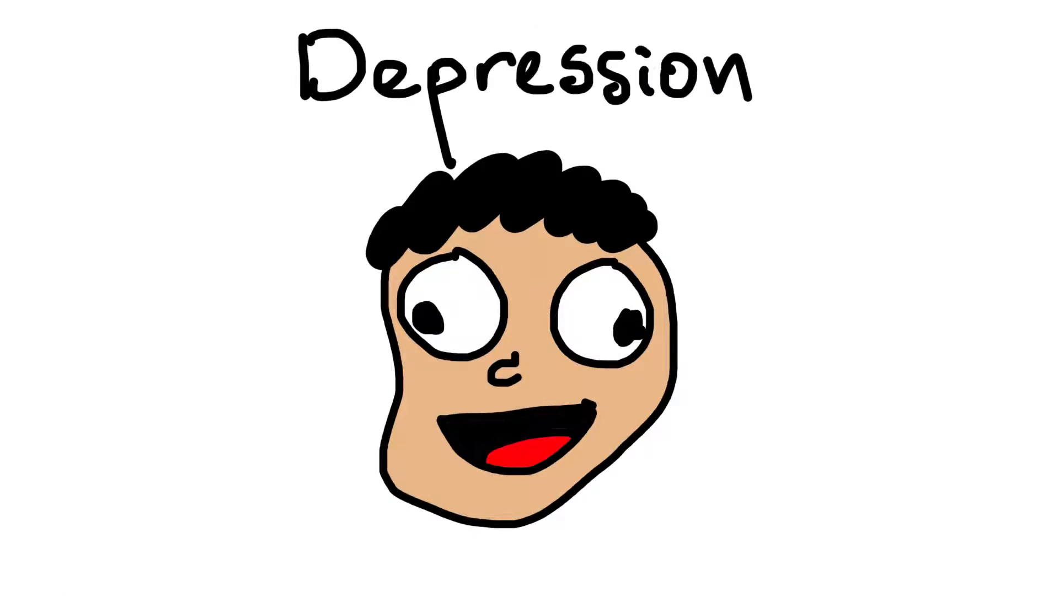